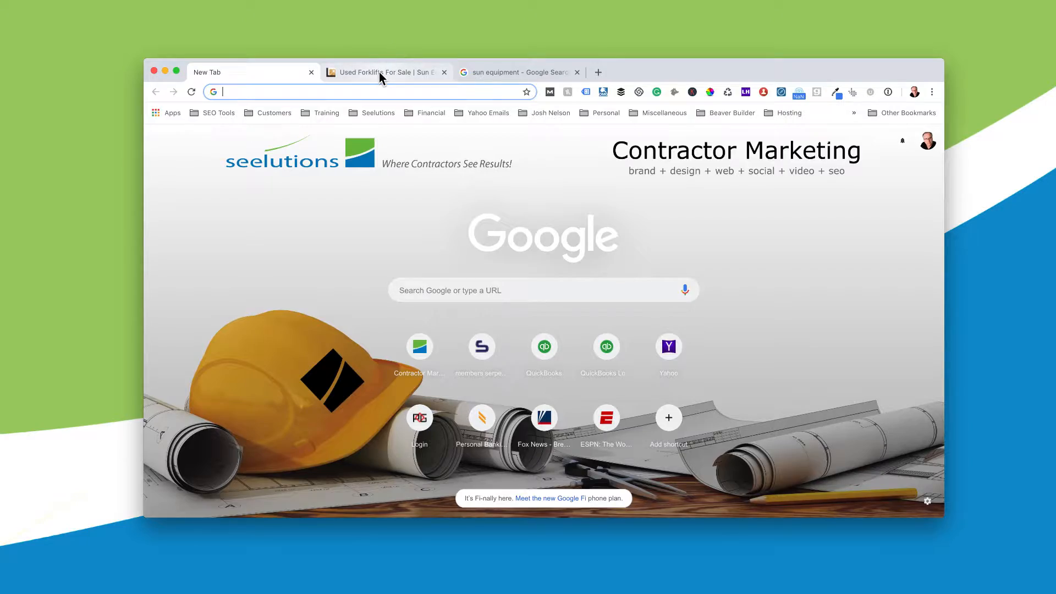
# Show the Sun Equipment homepage and scroll from its forklift banner through the brand logo grid
pyautogui.click(380, 72)
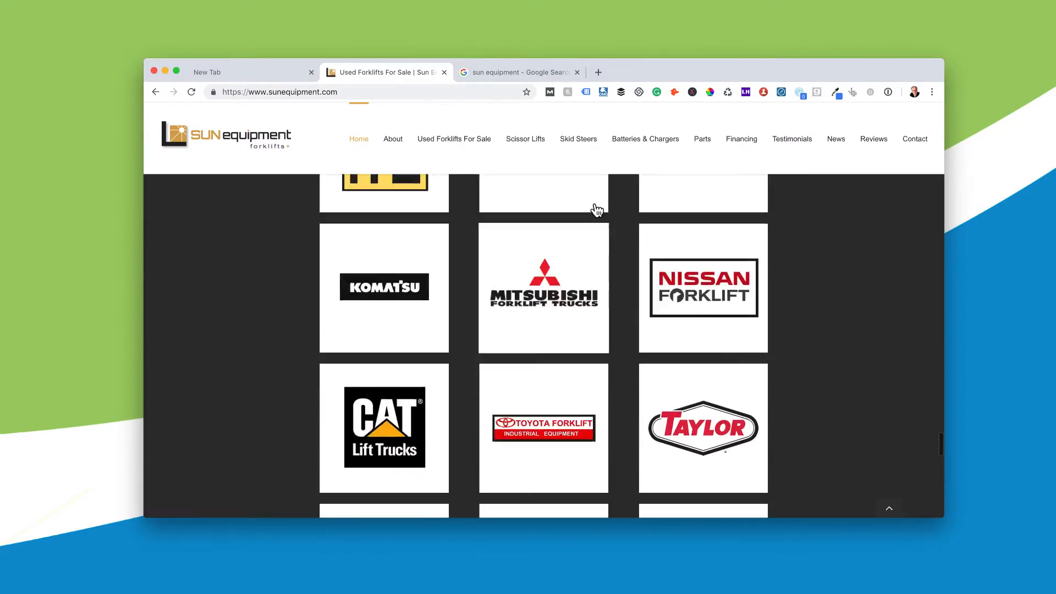
pyautogui.scroll(3)
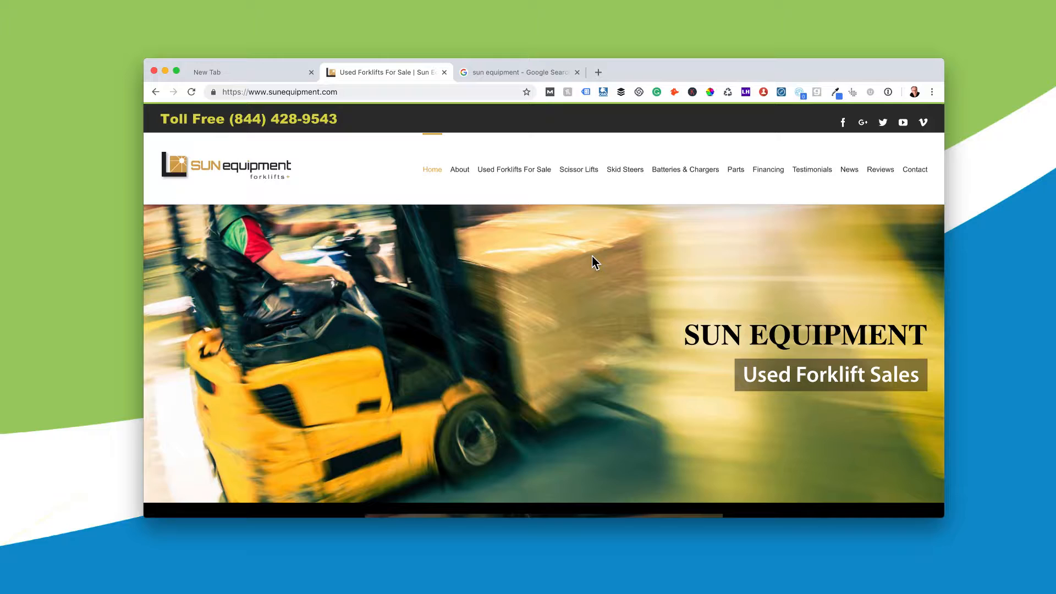
pyautogui.moveTo(545, 302)
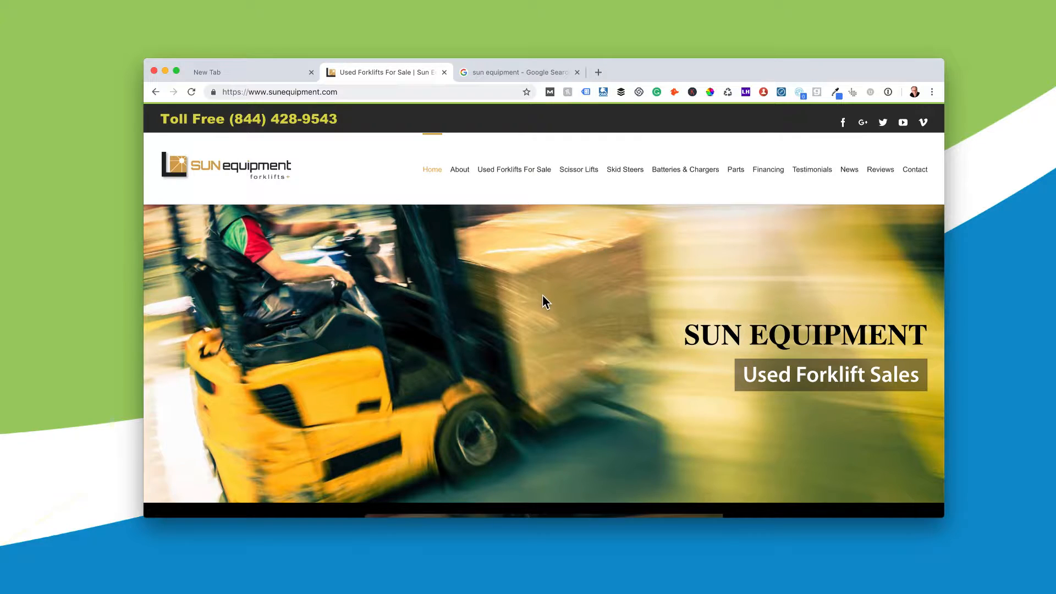
pyautogui.scroll(-3)
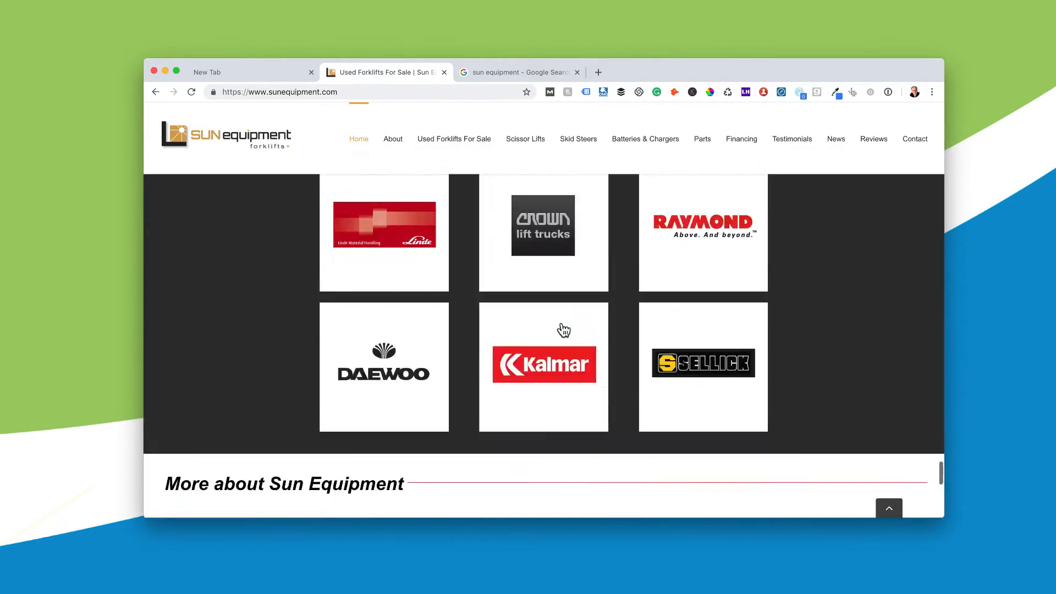
pyautogui.scroll(-3)
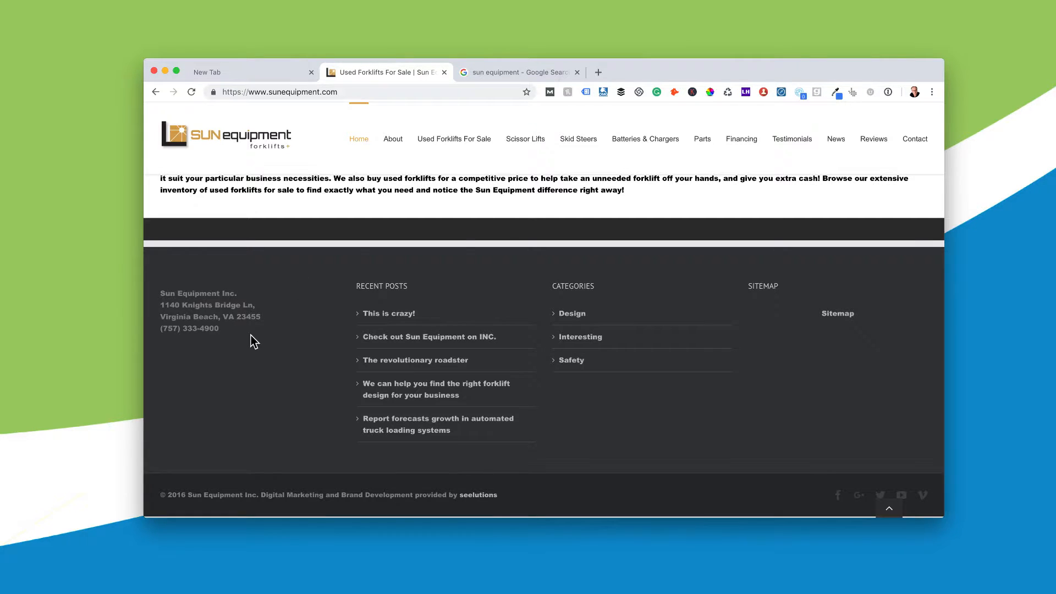
pyautogui.moveTo(291, 349)
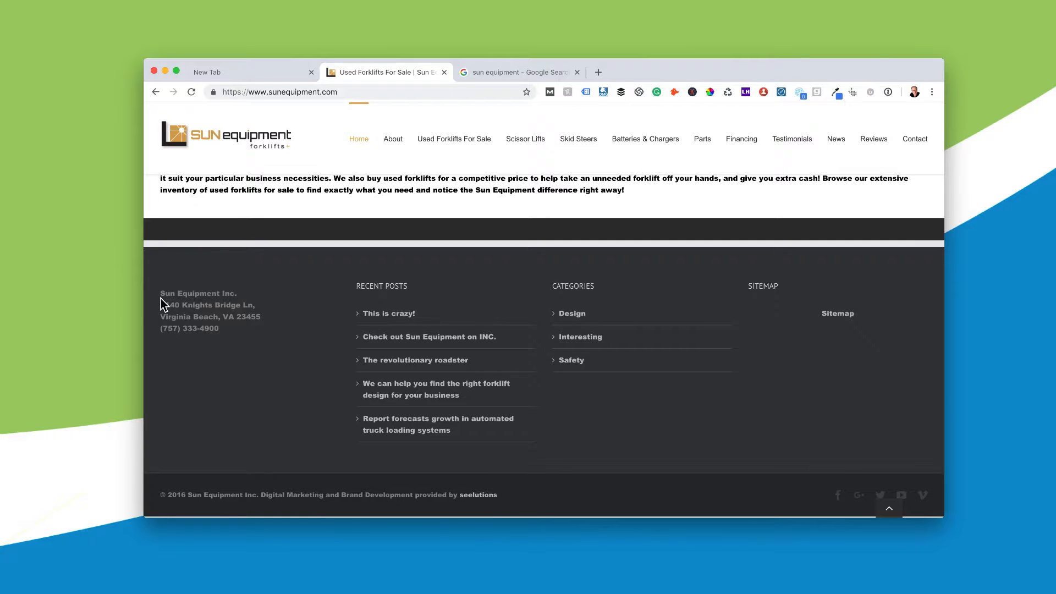
pyautogui.moveTo(234, 308)
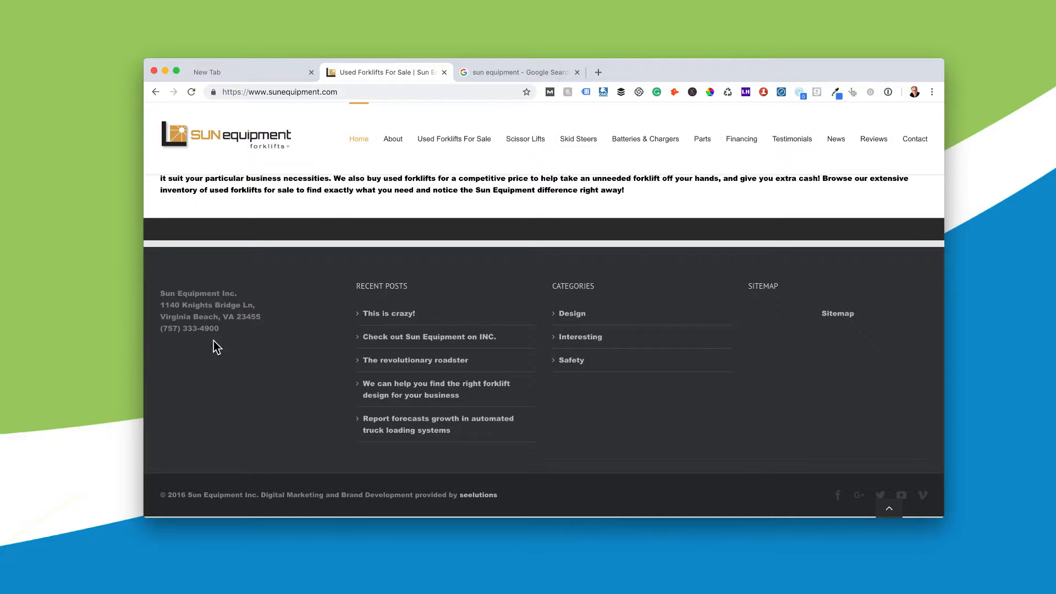
pyautogui.moveTo(192, 358)
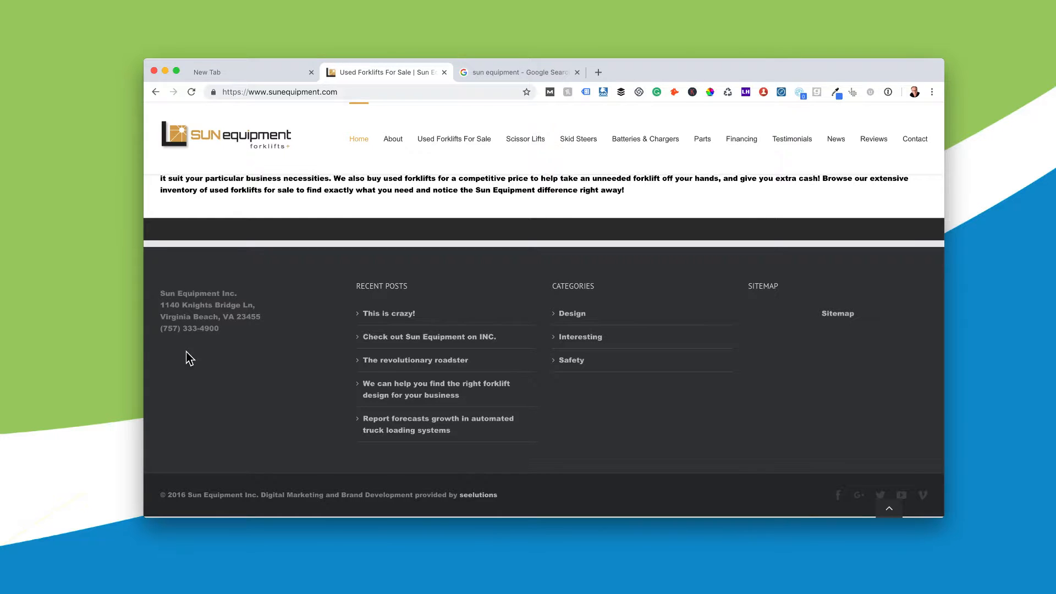
pyautogui.moveTo(182, 346)
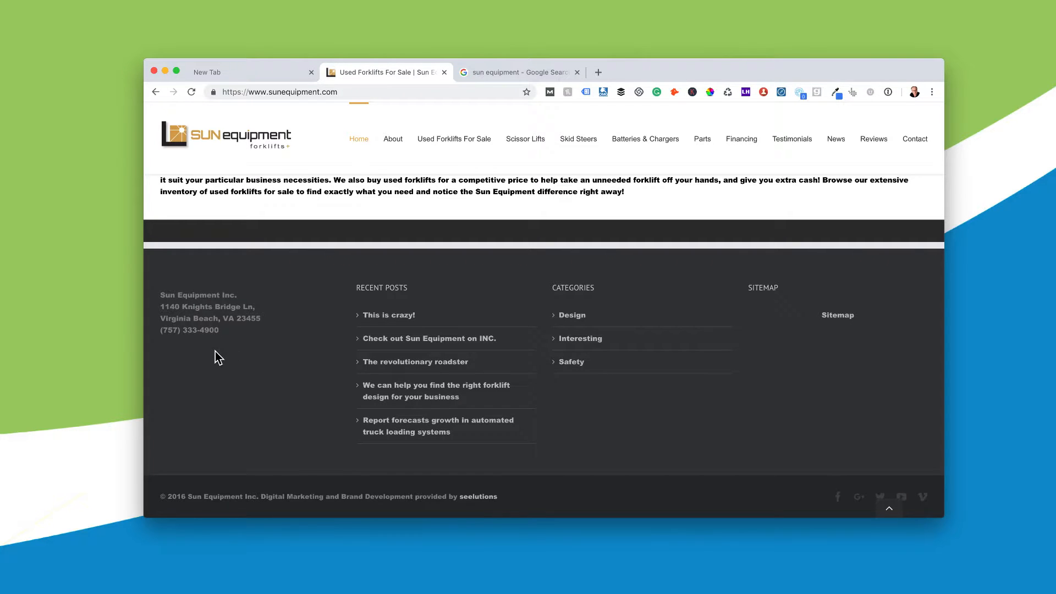
pyautogui.click(519, 72)
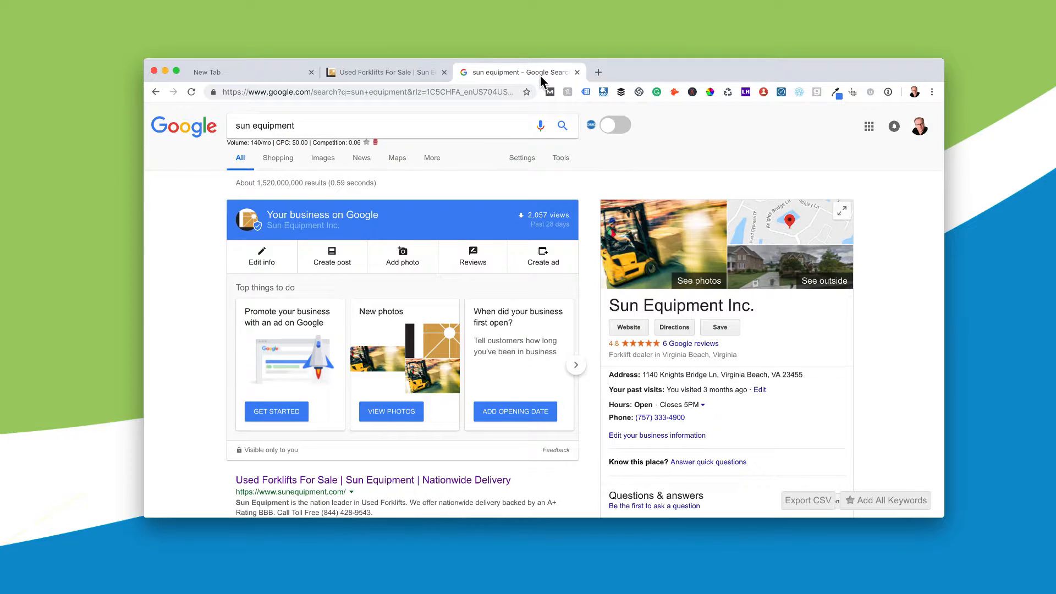
pyautogui.moveTo(870, 414)
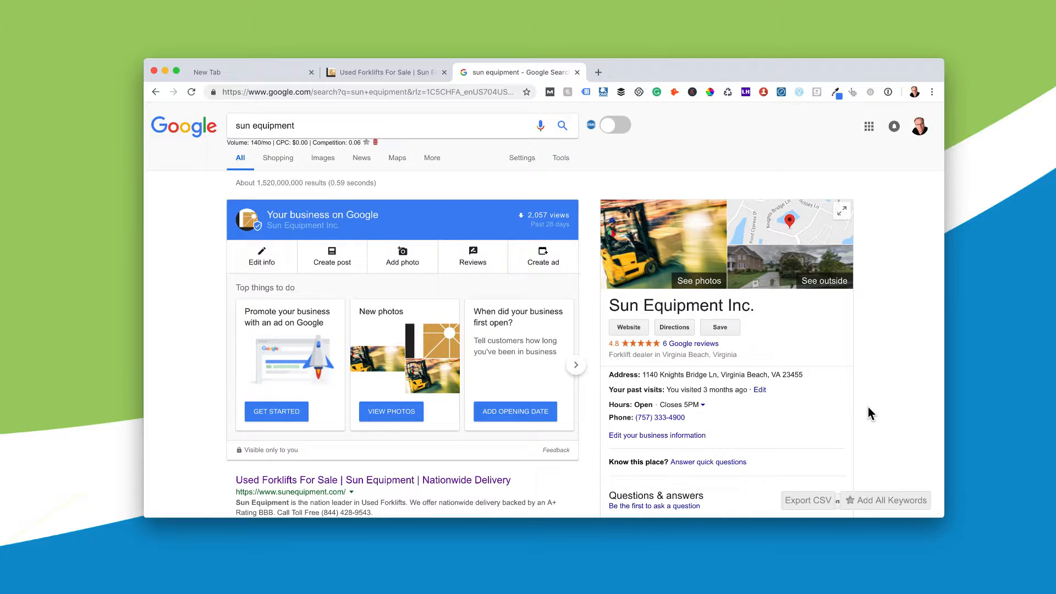
pyautogui.moveTo(858, 414)
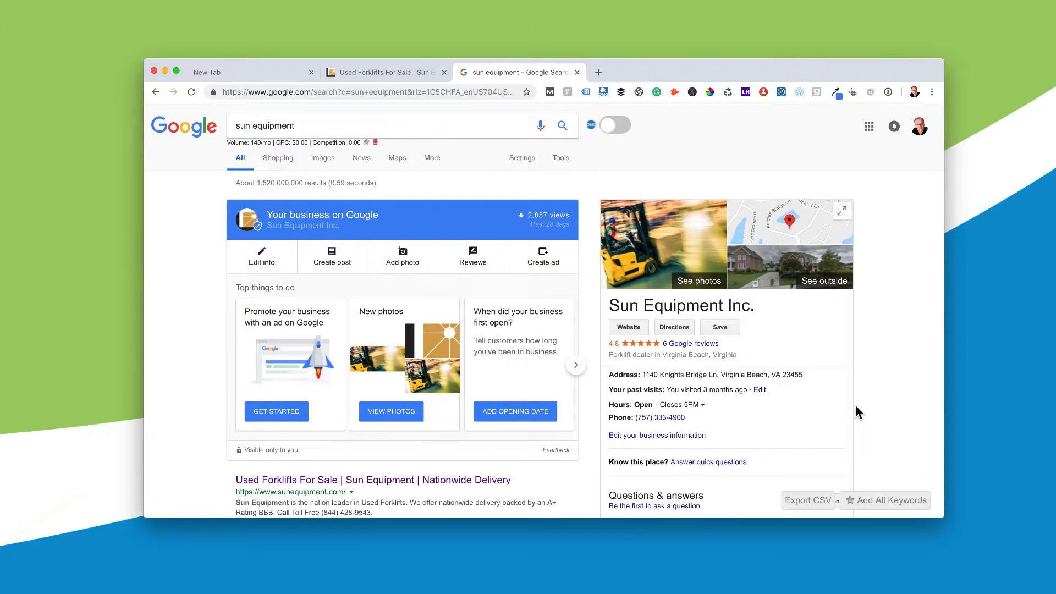
pyautogui.moveTo(661, 388)
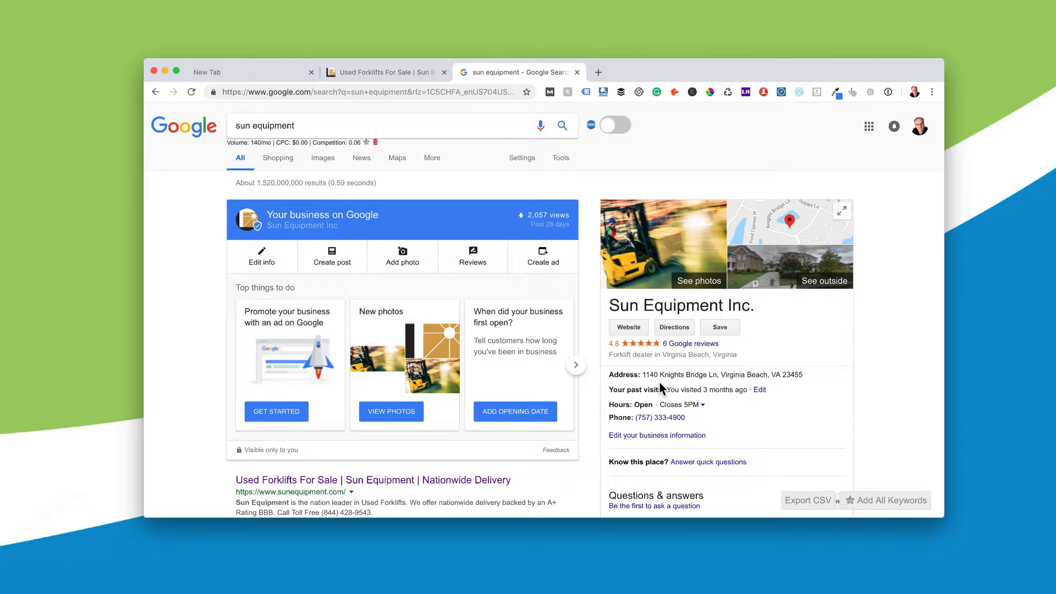
pyautogui.moveTo(652, 382)
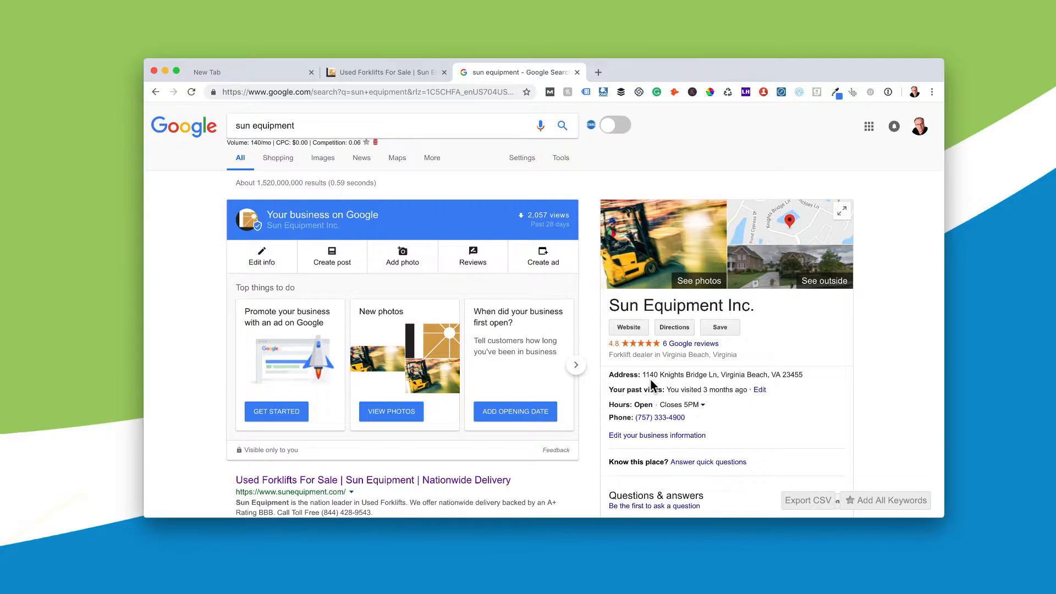
pyautogui.moveTo(811, 396)
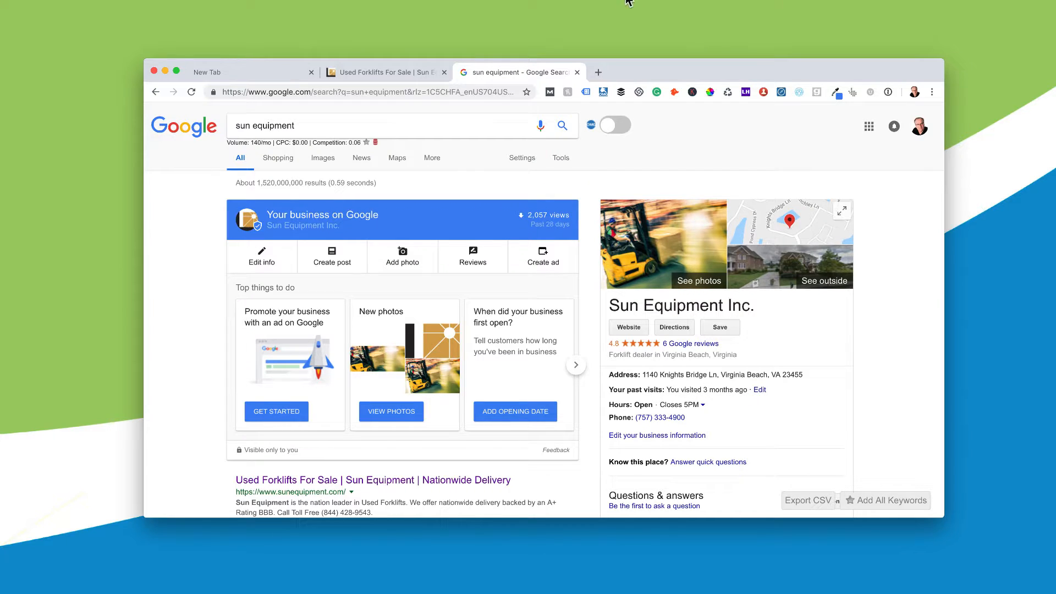
pyautogui.click(386, 72)
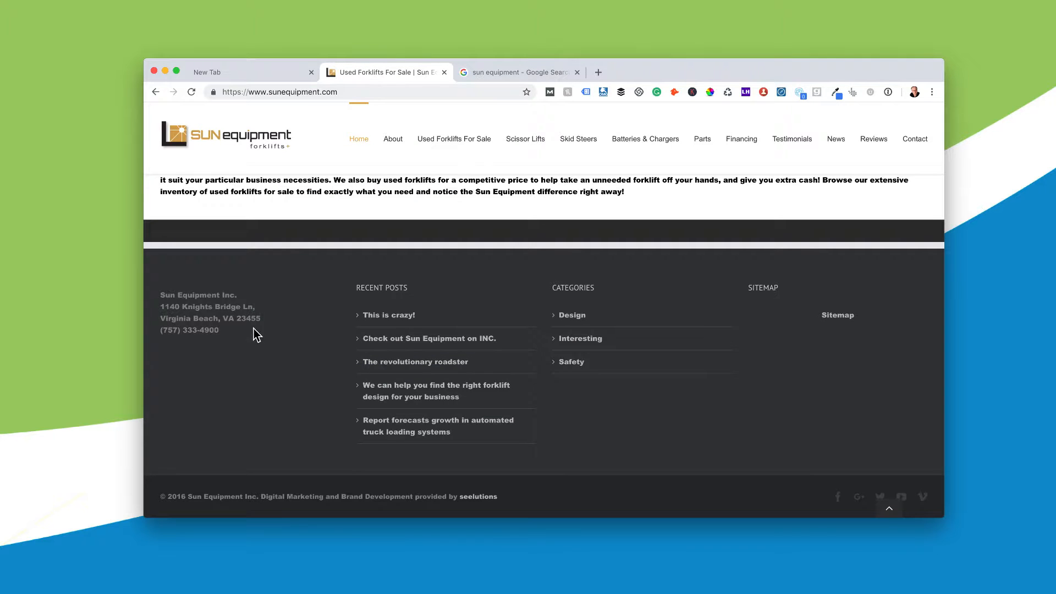
pyautogui.moveTo(269, 374)
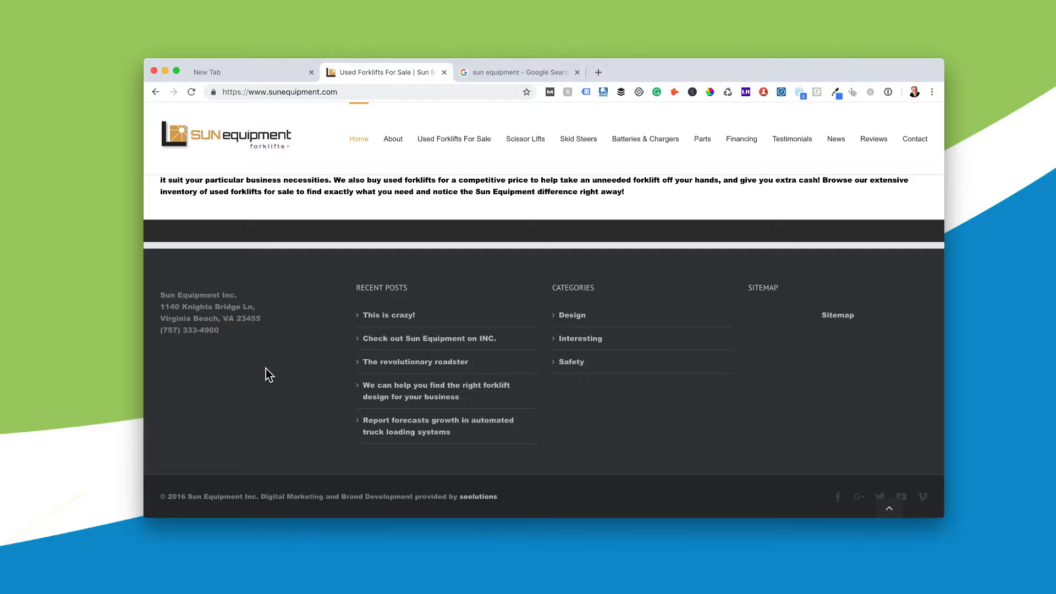
pyautogui.moveTo(329, 274)
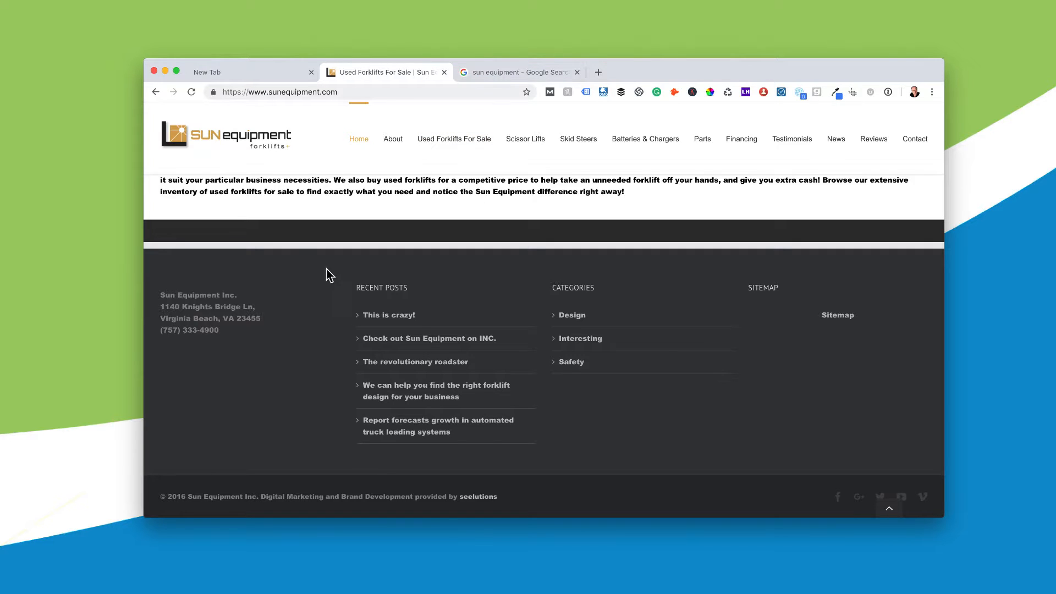
pyautogui.moveTo(264, 283)
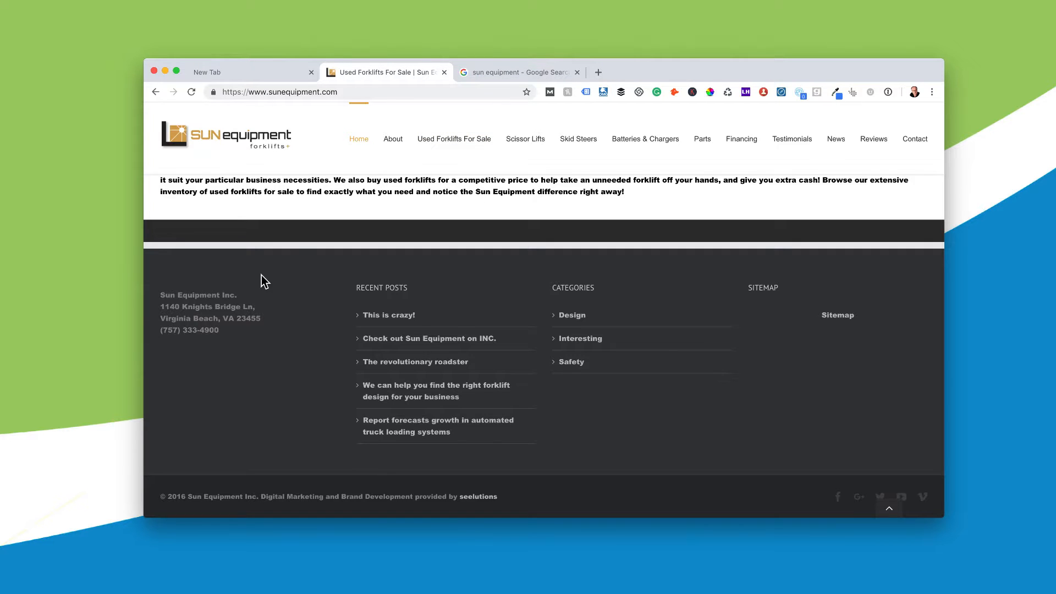
pyautogui.click(516, 72)
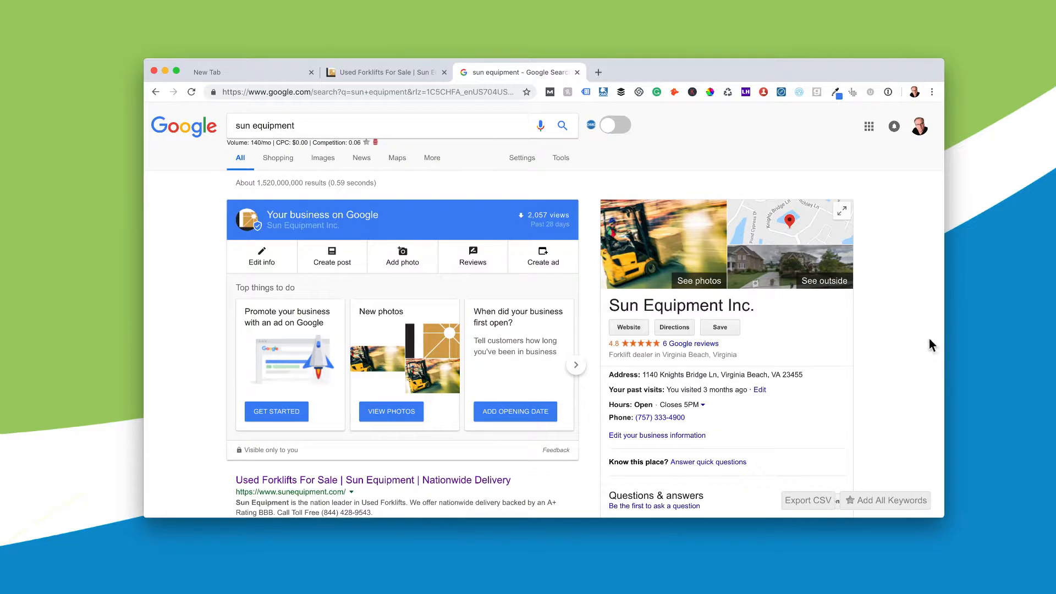